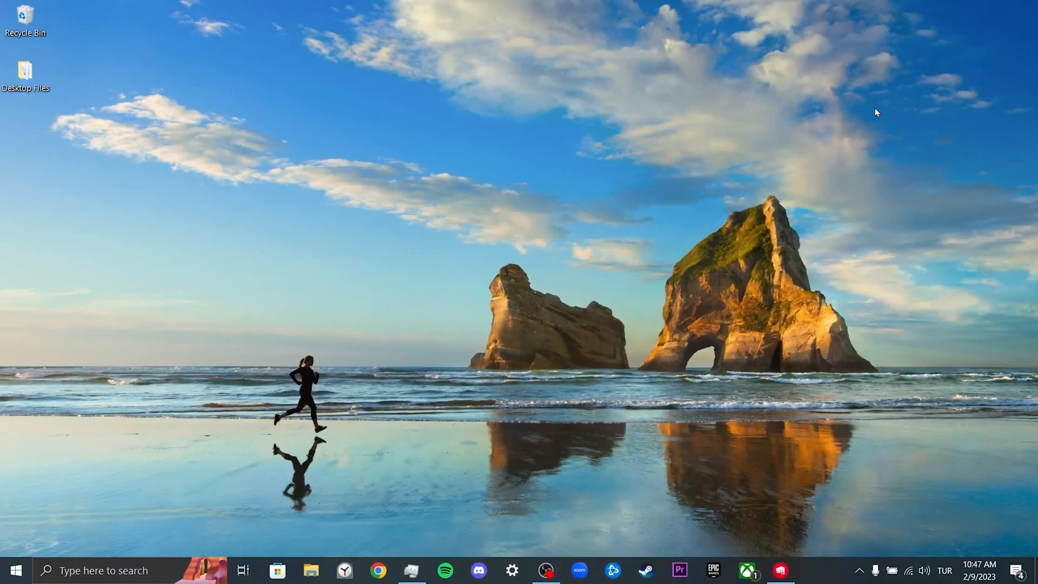
{"action": "mouse_move", "coordinate": [744, 235]}
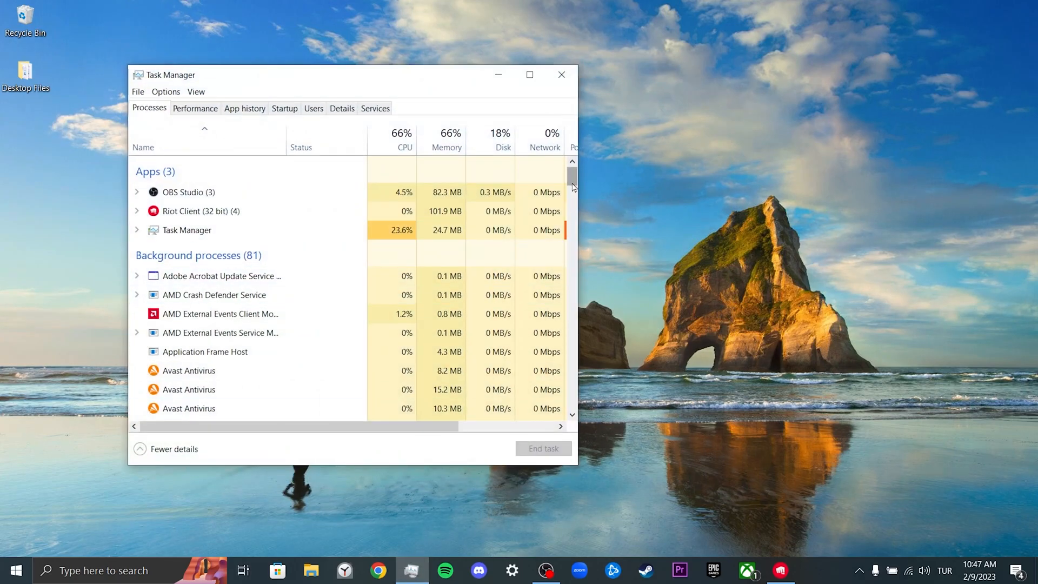
Step: End unneeded background processes in Task Manager, cutting the count from 81 to 56
{"action": "scroll", "scroll_direction": "down", "scroll_amount": 3}
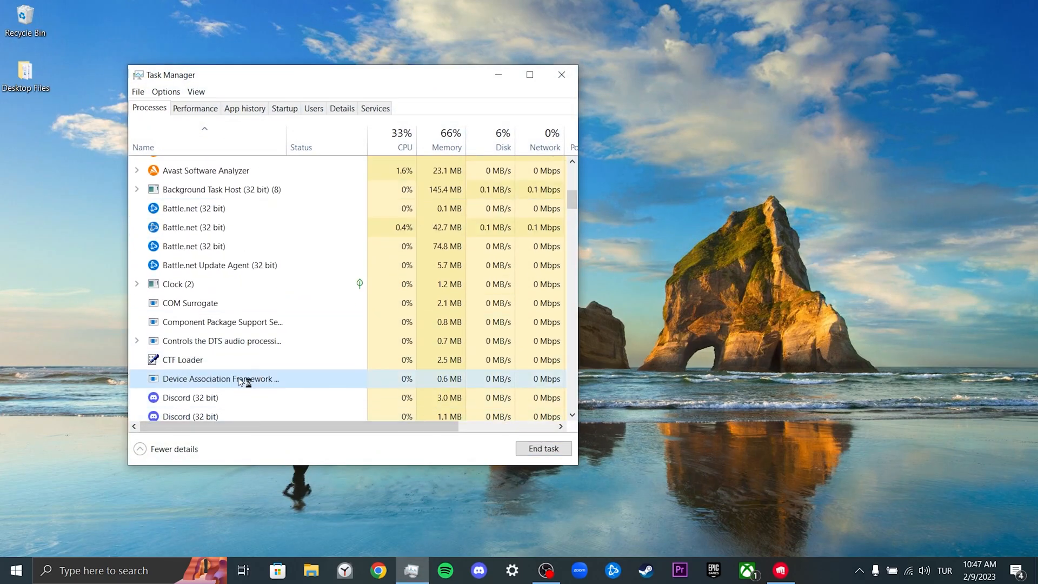
{"action": "scroll", "scroll_direction": "down", "scroll_amount": 3}
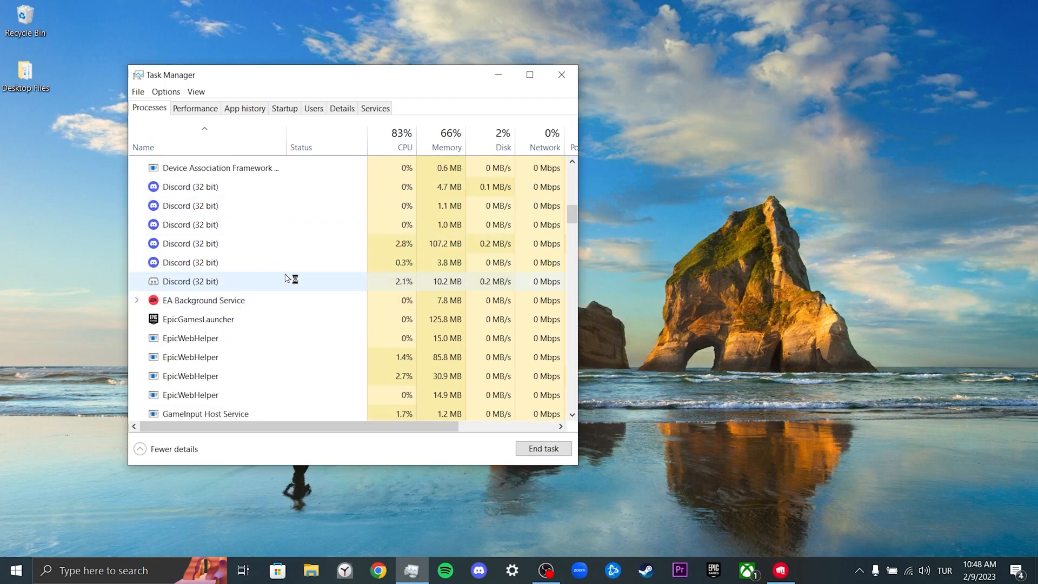
{"action": "scroll", "scroll_direction": "up", "scroll_amount": 3}
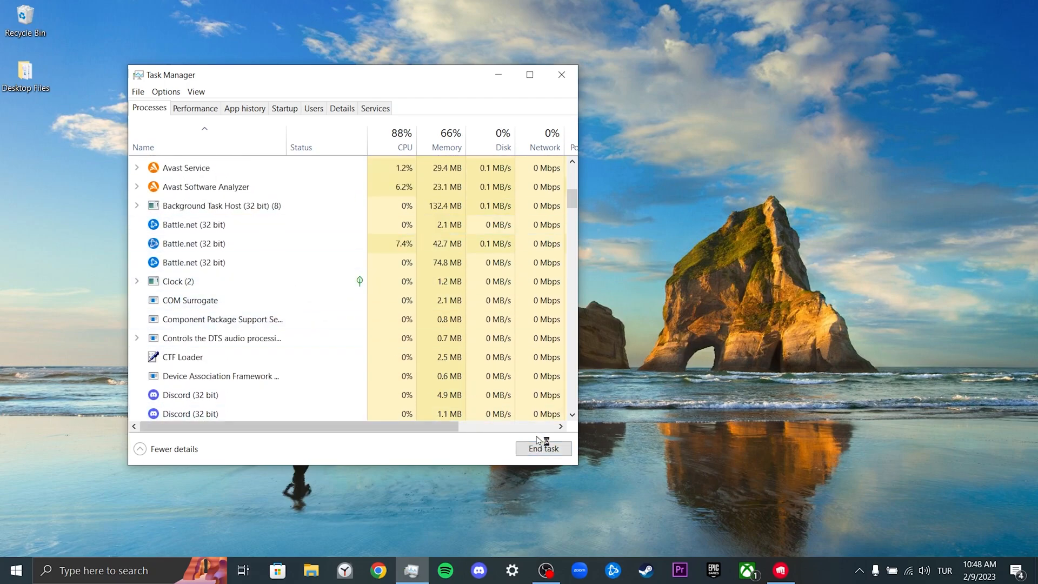
{"action": "scroll", "scroll_direction": "down", "scroll_amount": 3}
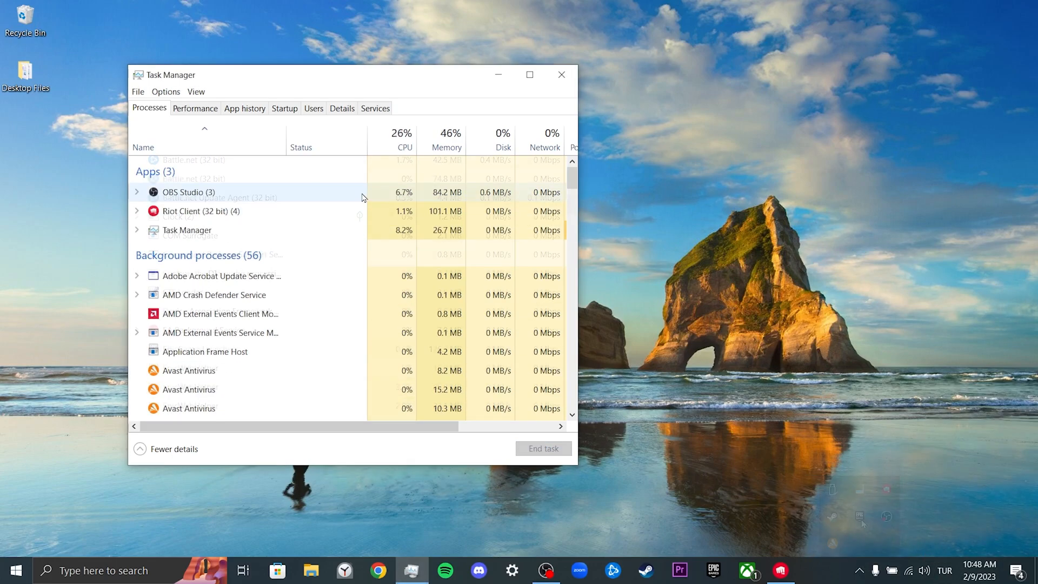
{"action": "scroll", "scroll_direction": "up", "scroll_amount": 3}
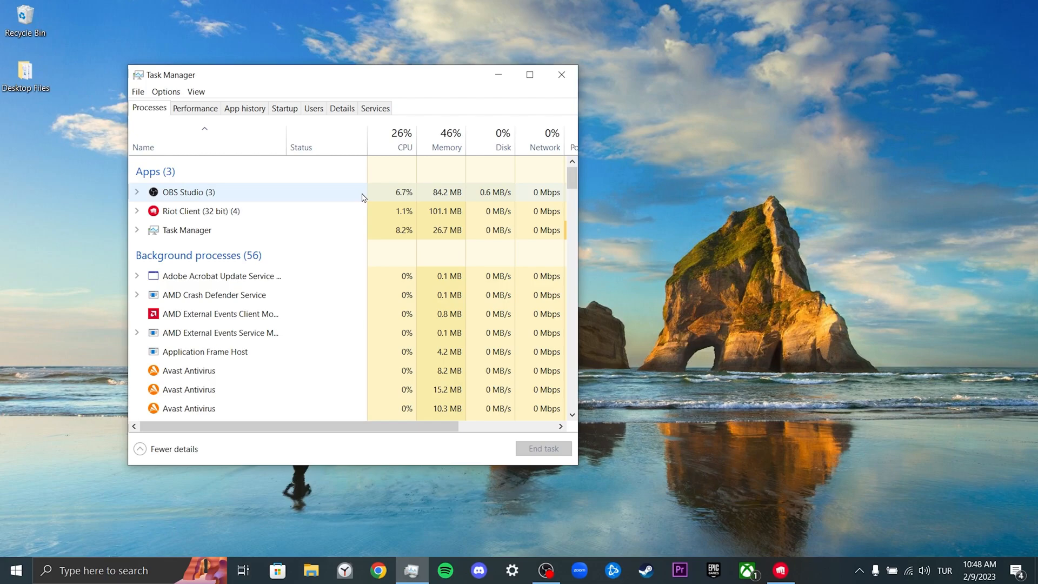
Step: Set RiotClientServices.exe to High priority from Task Manager's Details tab
{"action": "left_click", "coordinate": [342, 108]}
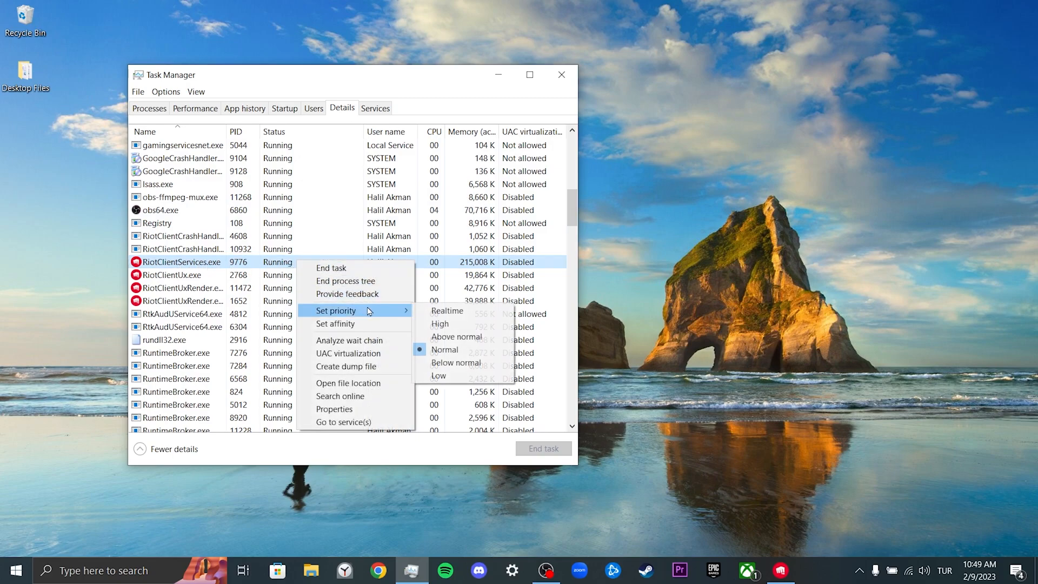
{"action": "mouse_move", "coordinate": [467, 349]}
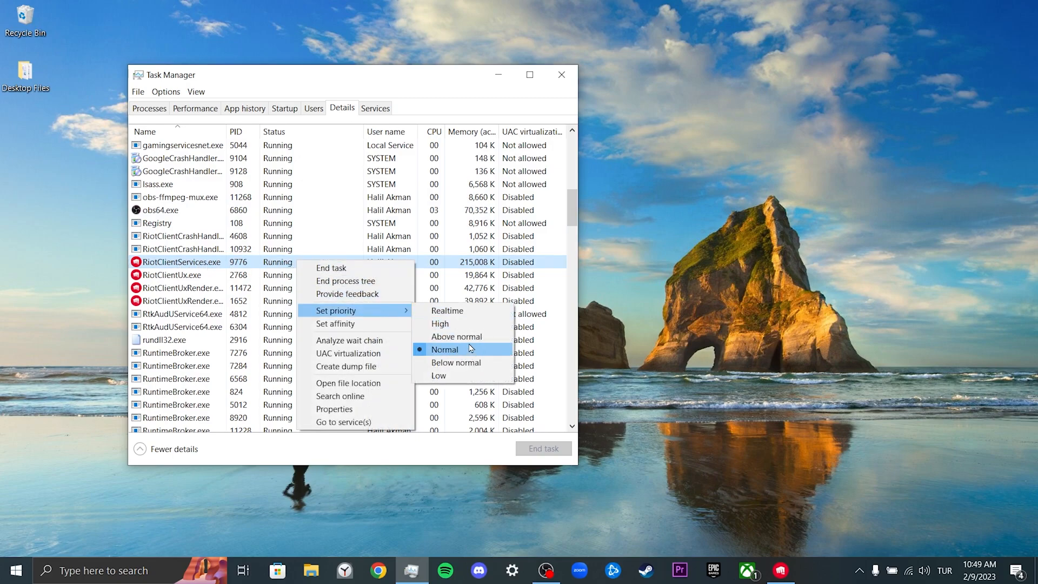
{"action": "mouse_move", "coordinate": [440, 324]}
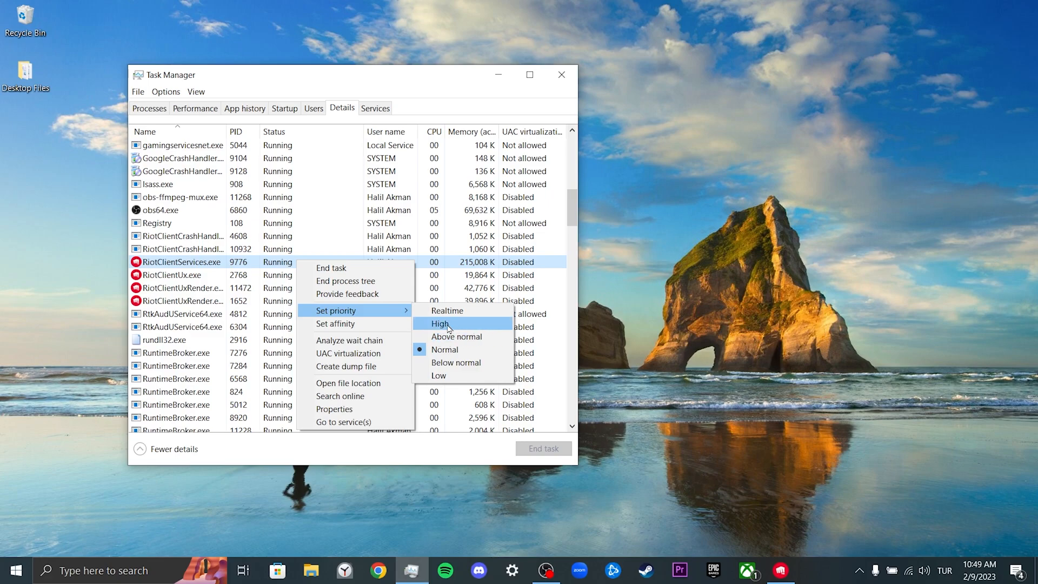
{"action": "left_click", "coordinate": [440, 325]}
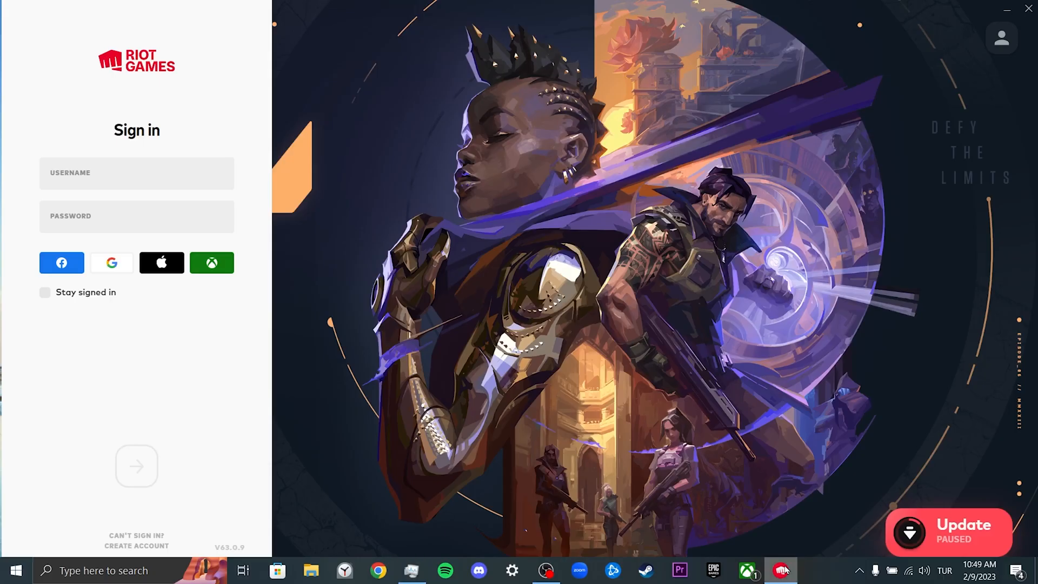
Step: Close the Riot Client window while keeping the update paused
{"action": "left_click", "coordinate": [908, 532]}
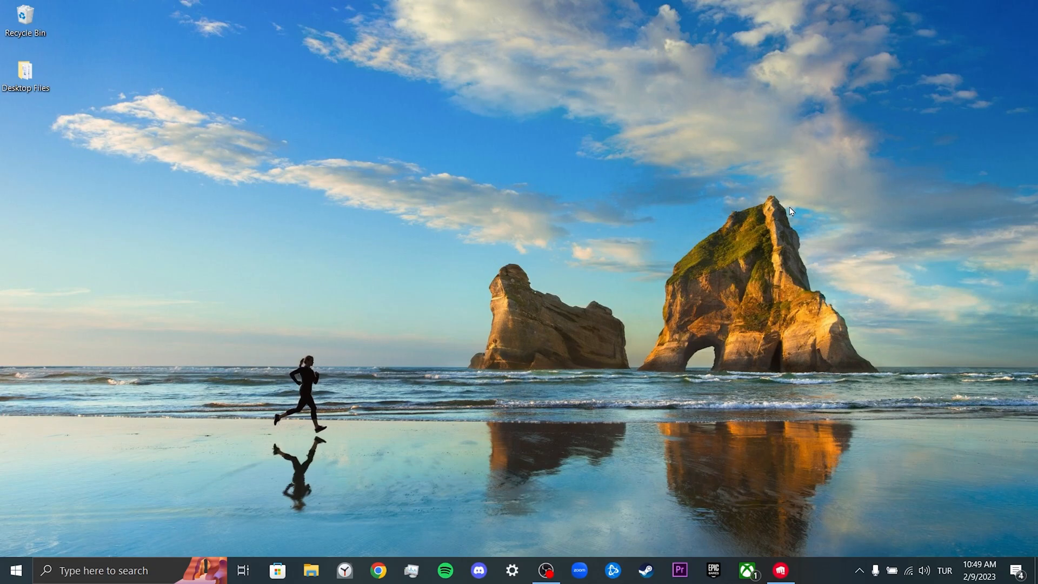
Step: Open Avast's tray menu from the hidden icons to reach its shield-disable options
{"action": "left_click", "coordinate": [860, 570]}
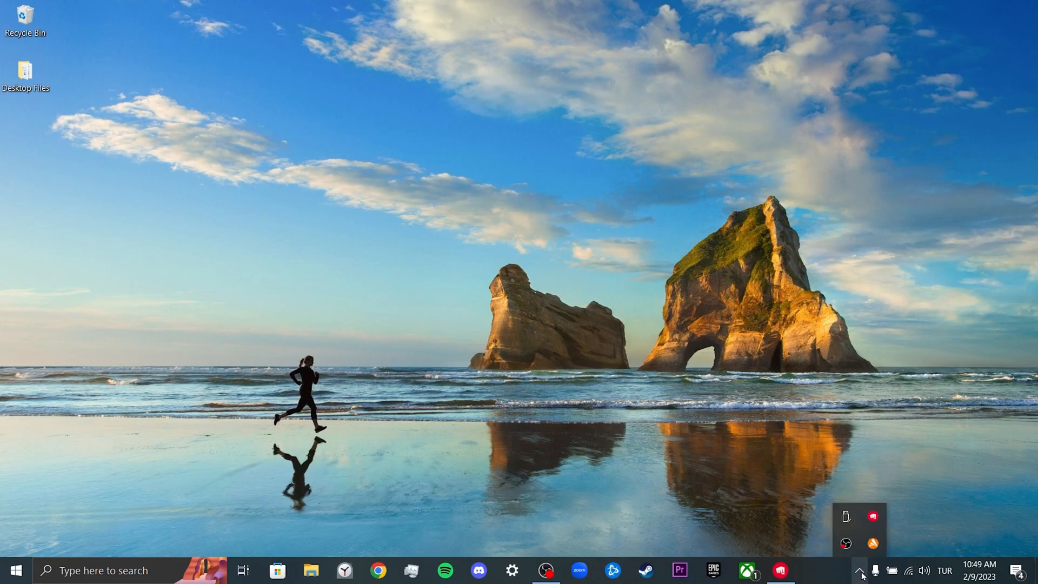
{"action": "right_click", "coordinate": [872, 544]}
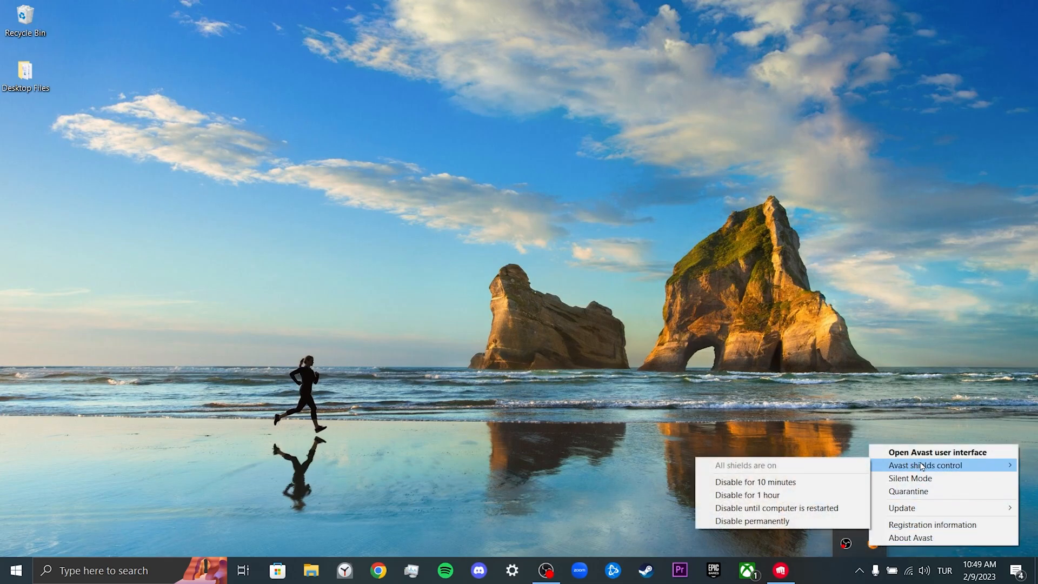
{"action": "mouse_move", "coordinate": [752, 521]}
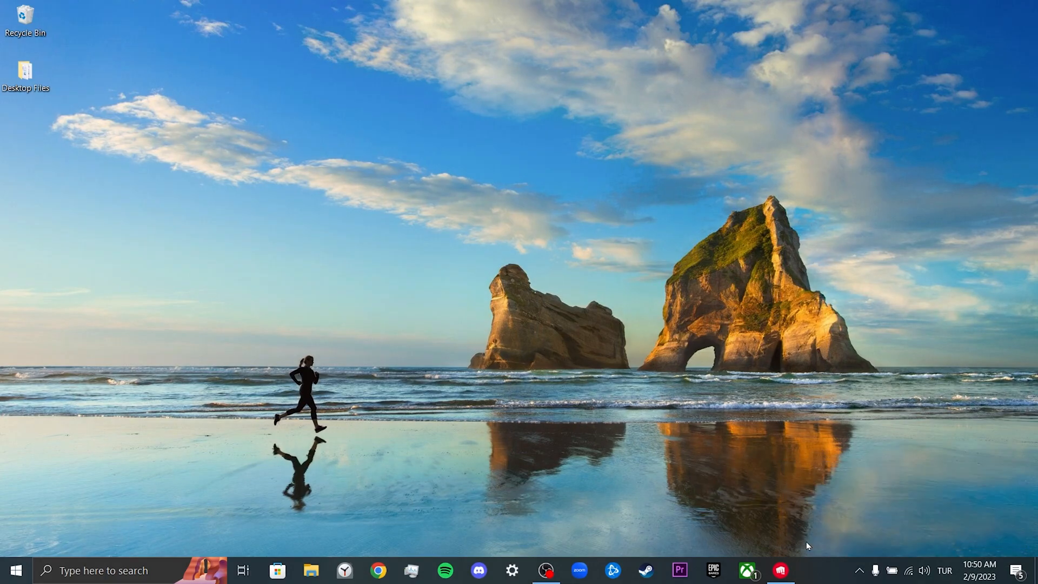
Step: Bring Riot Client back up and resume the paused game update
{"action": "left_click", "coordinate": [779, 570]}
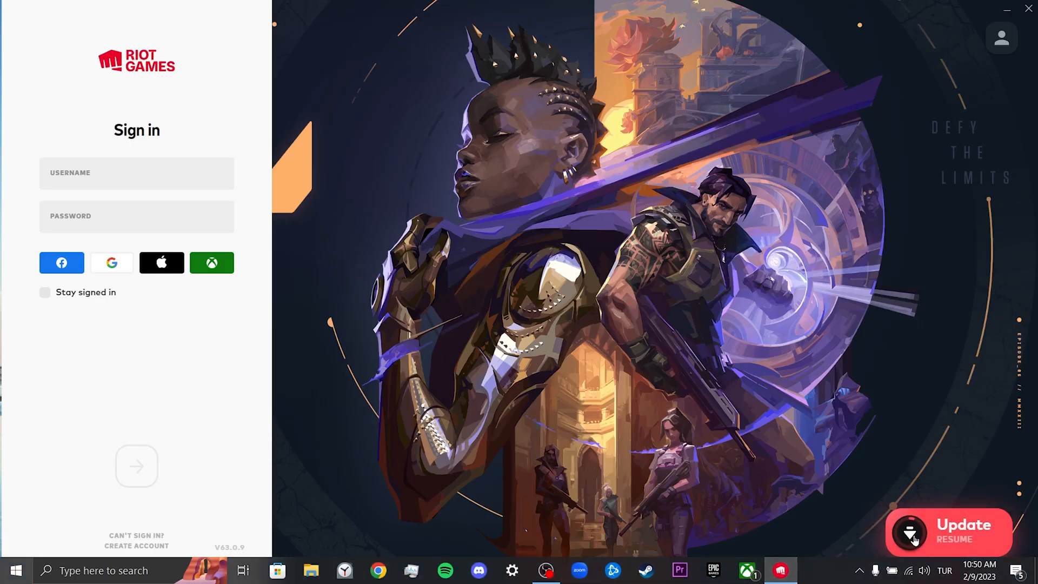
{"action": "left_click", "coordinate": [910, 532]}
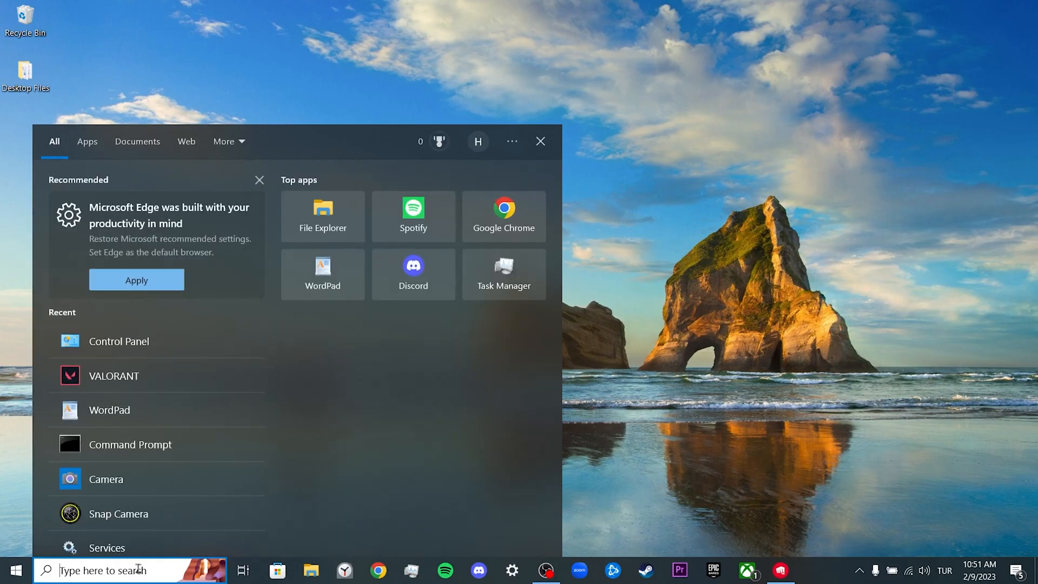
Step: Search for 'control panel' and open the Control Panel app
{"action": "type", "text": "control panel"}
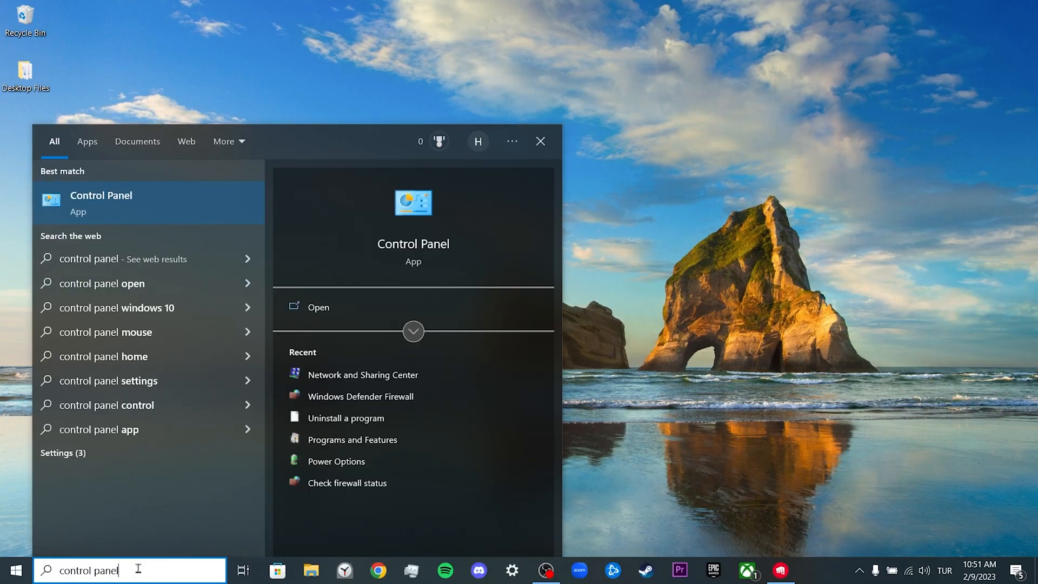
{"action": "left_click", "coordinate": [539, 141]}
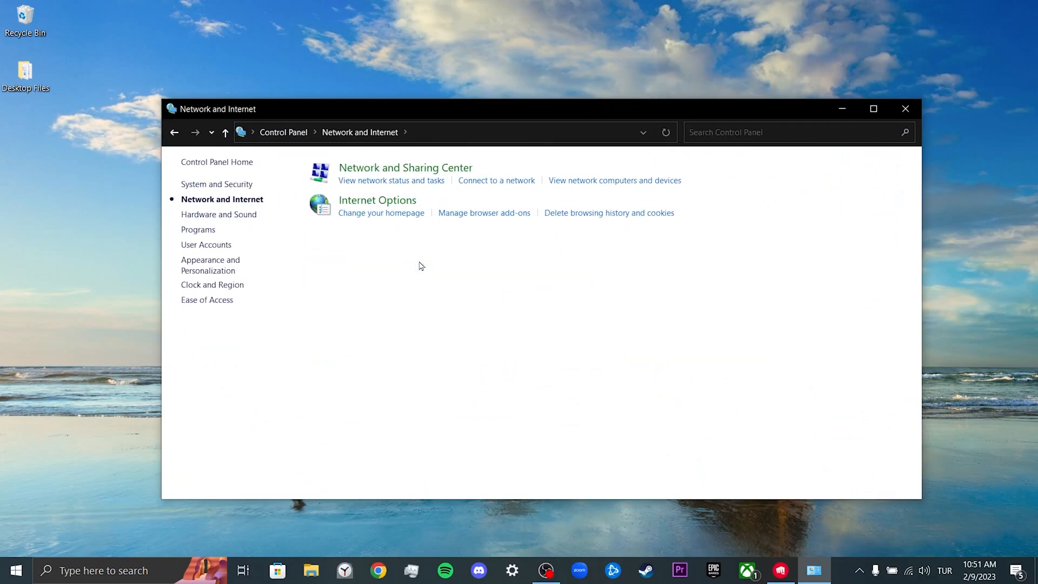
{"action": "mouse_move", "coordinate": [404, 167]}
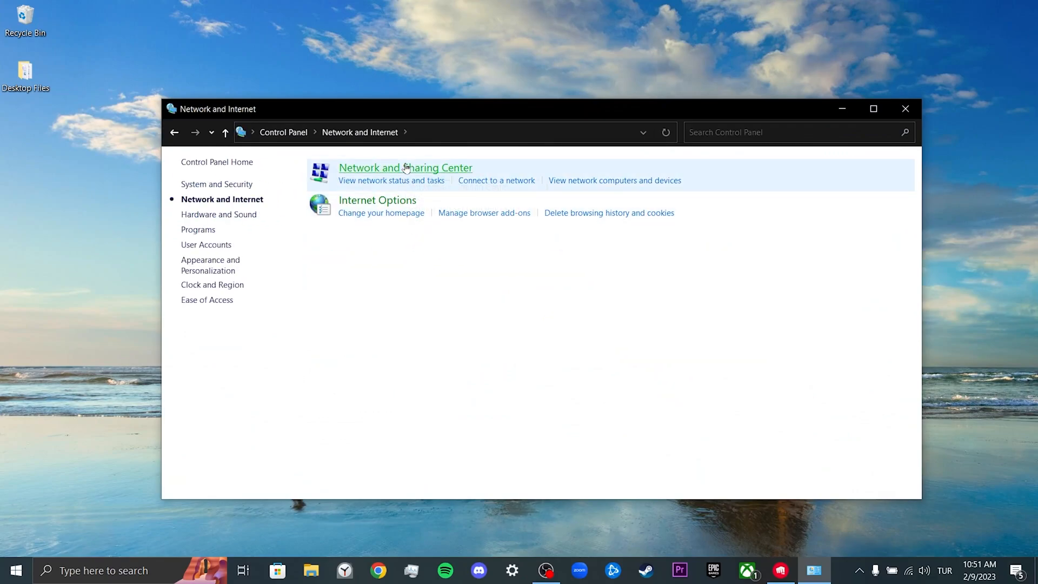
Step: Open the Wi-Fi 2 connection's Properties through the Network and Sharing Center
{"action": "left_click", "coordinate": [405, 168]}
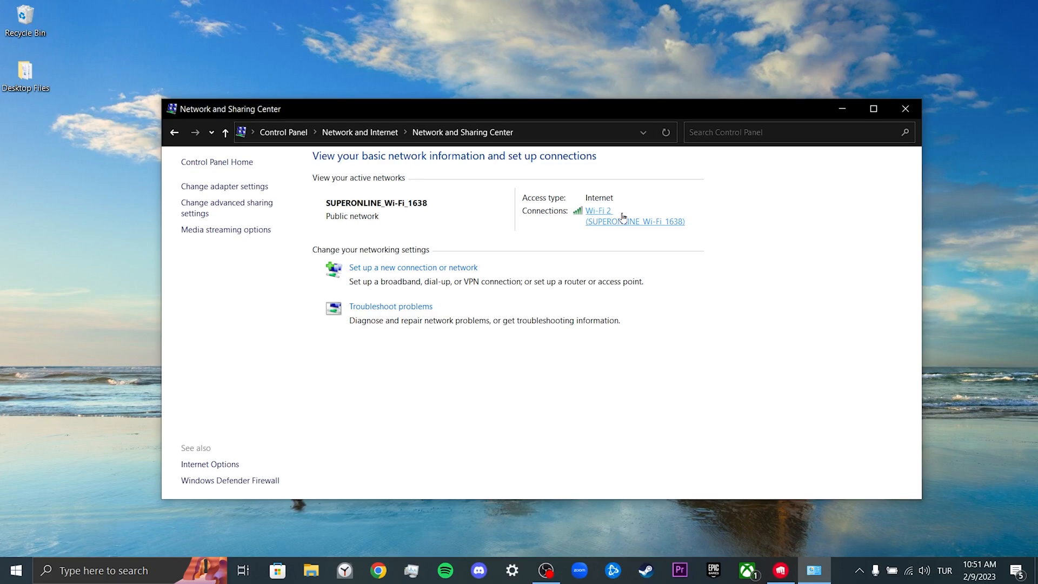
{"action": "left_click", "coordinate": [596, 211]}
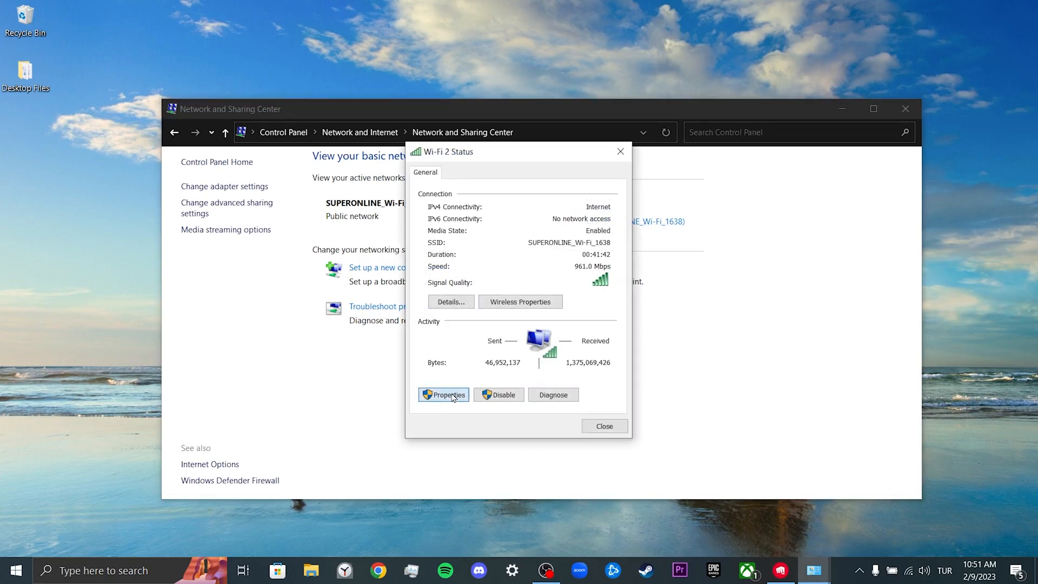
{"action": "left_click", "coordinate": [443, 395]}
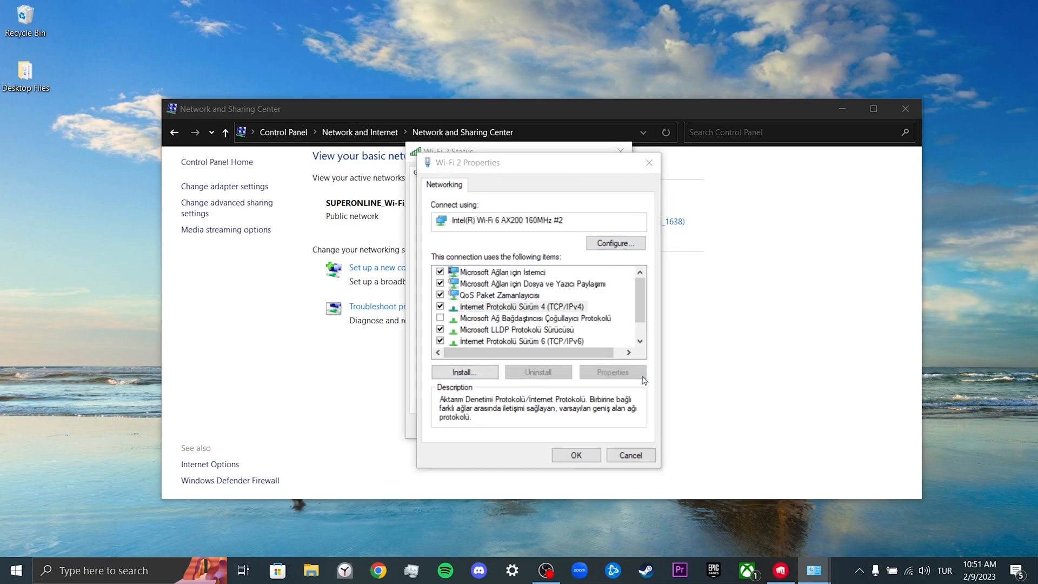
Step: Set Wi-Fi 2's IPv4 DNS servers to 8.8.8.8 and 8.8.4.4, then close the dialogs
{"action": "left_click", "coordinate": [611, 372]}
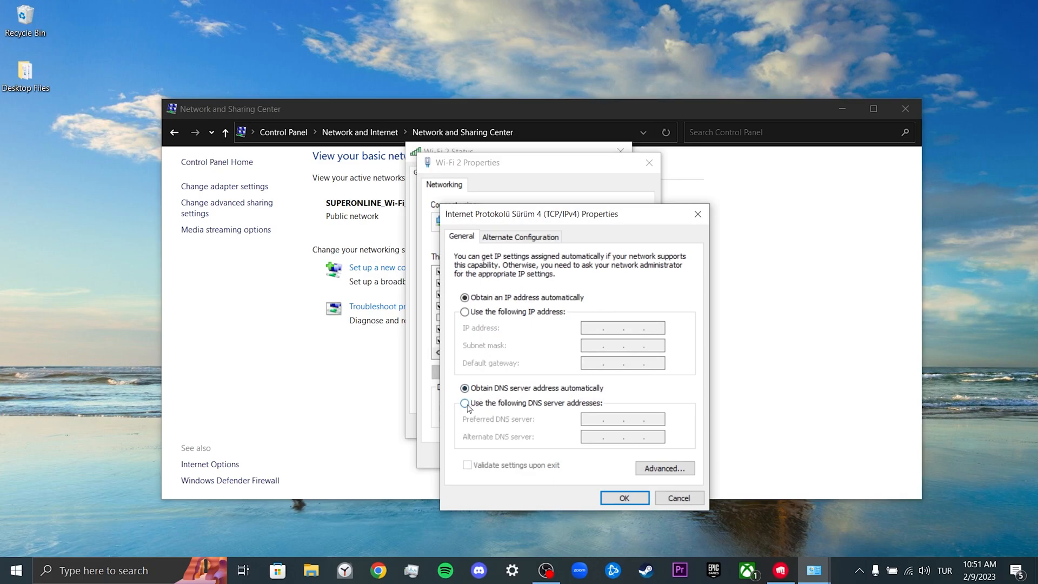
{"action": "left_click", "coordinate": [465, 403]}
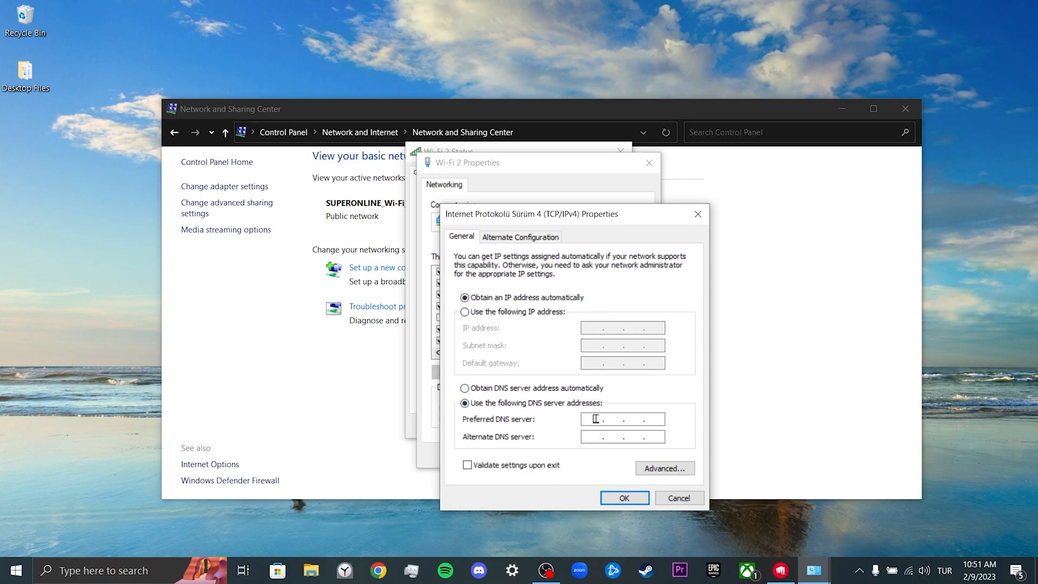
{"action": "type", "text": "8.8"}
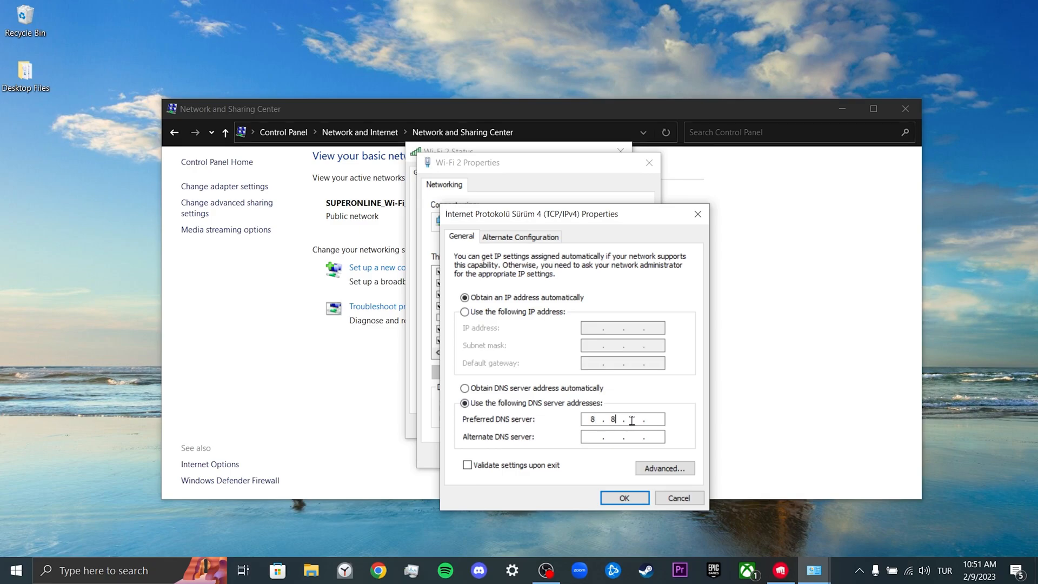
{"action": "type", "text": ".8.8"}
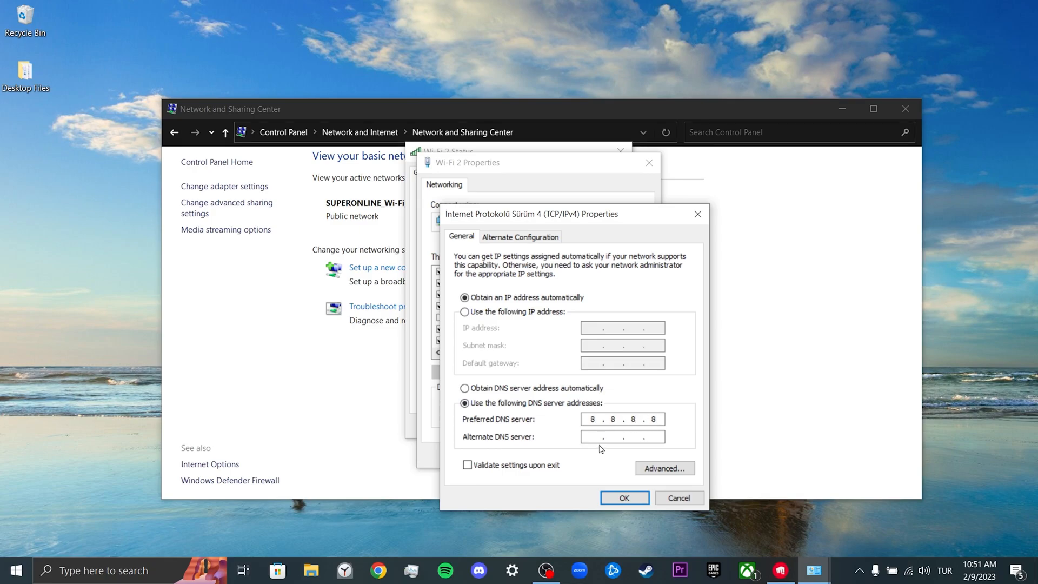
{"action": "type", "text": "8.8.4.4"}
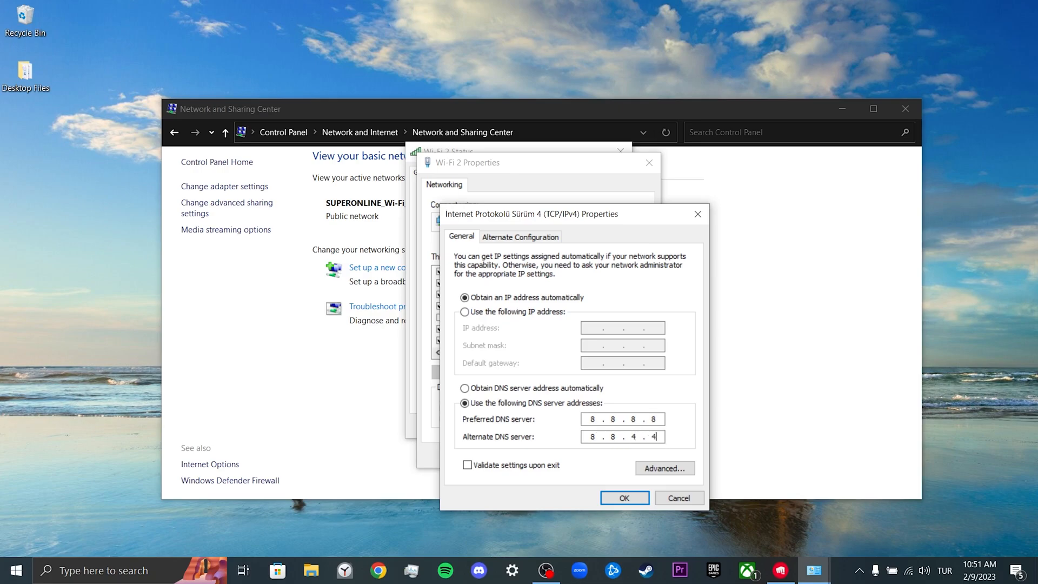
{"action": "mouse_move", "coordinate": [610, 415]}
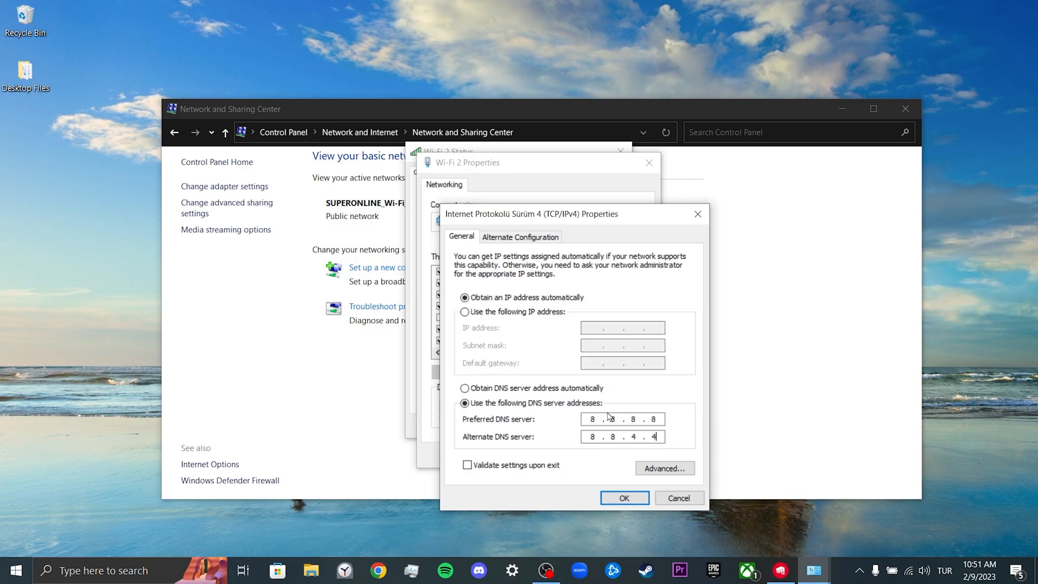
{"action": "left_click", "coordinate": [623, 498]}
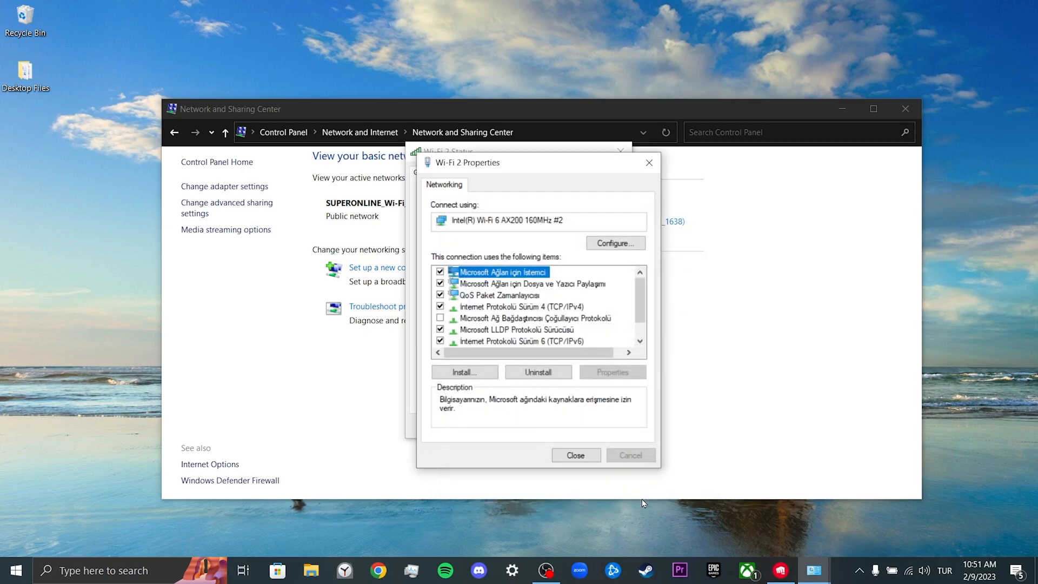
{"action": "left_click", "coordinate": [575, 455]}
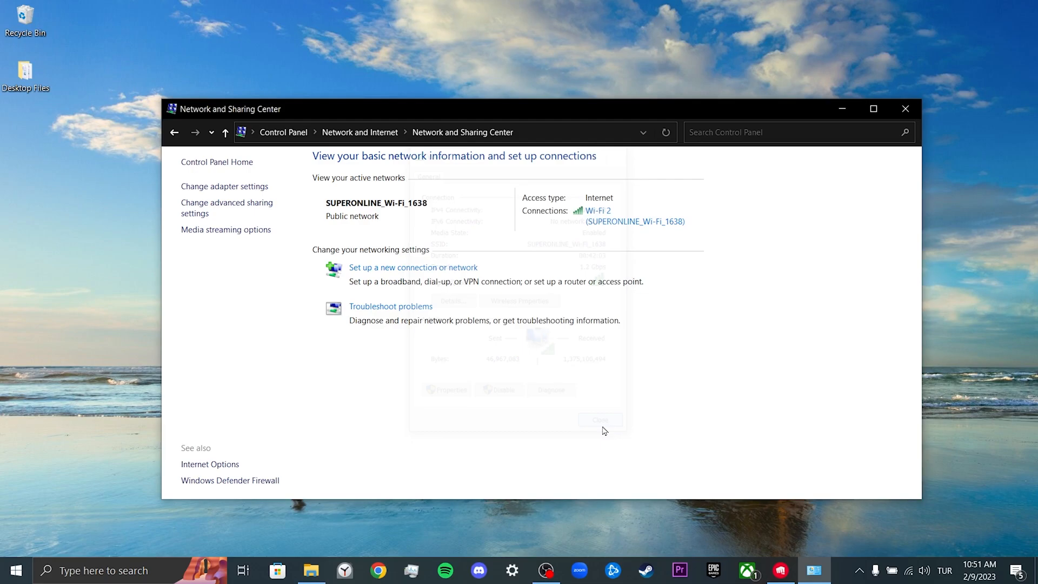
Step: Close the Network and Sharing Center window, leaving the desktop clear
{"action": "left_click", "coordinate": [905, 109]}
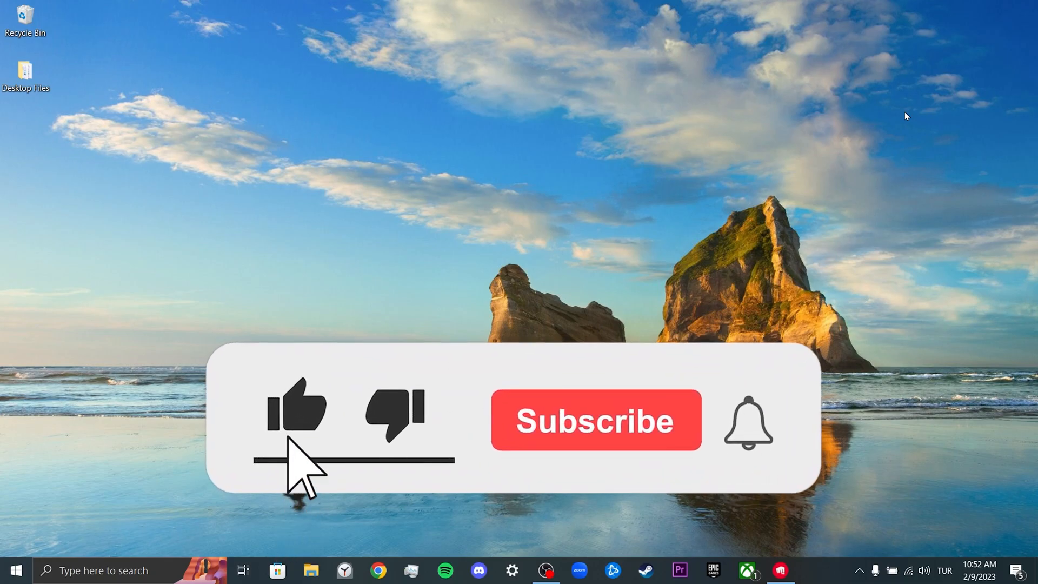
{"action": "left_click", "coordinate": [594, 419]}
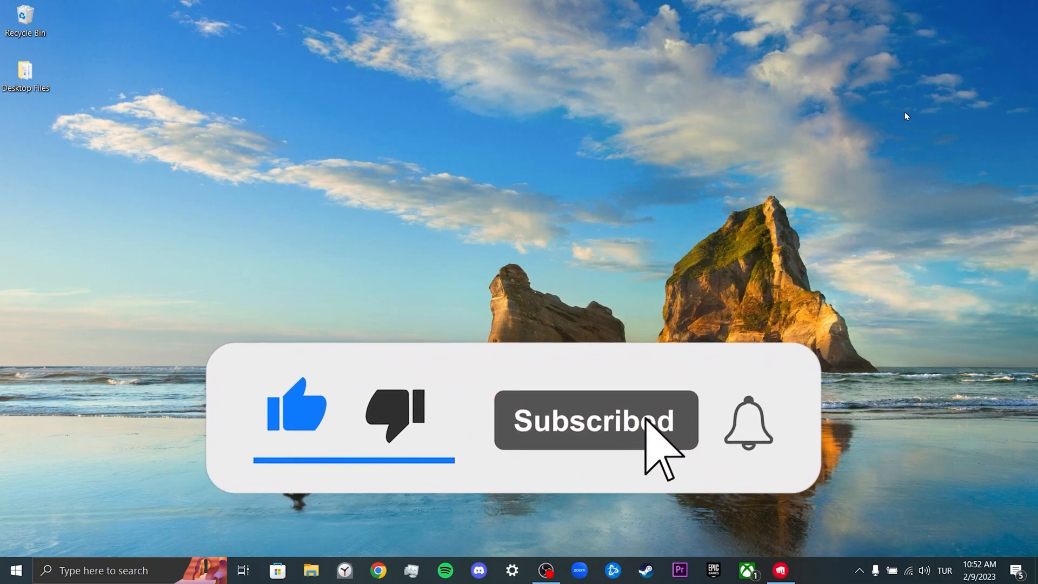
{"action": "left_click", "coordinate": [748, 422]}
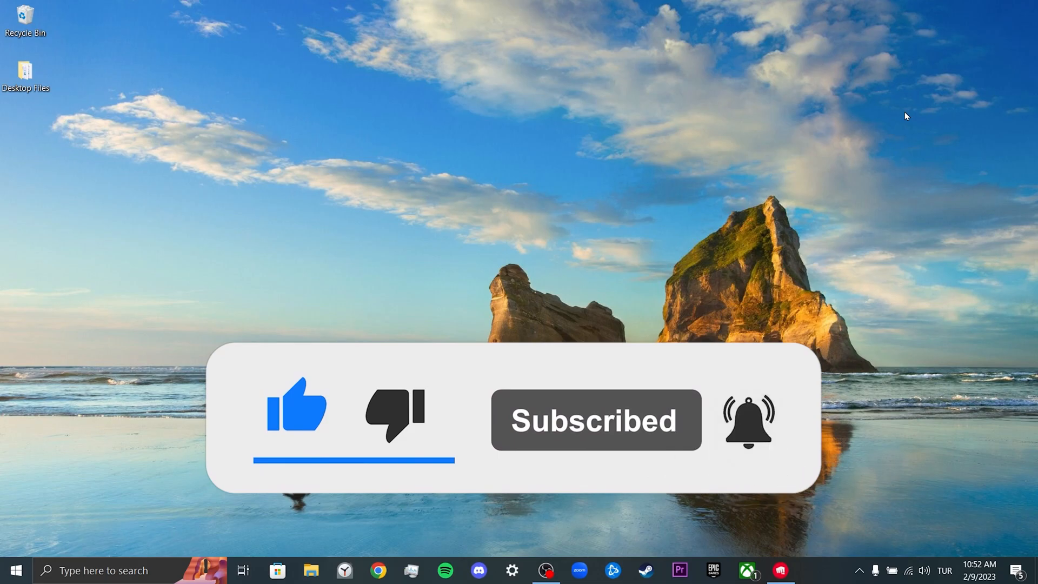